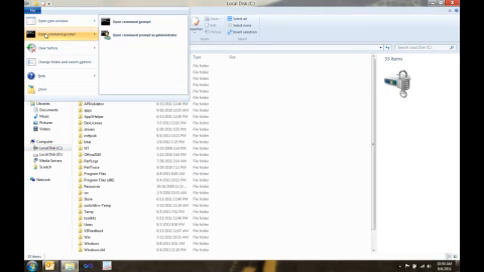
pyautogui.moveTo(115, 39)
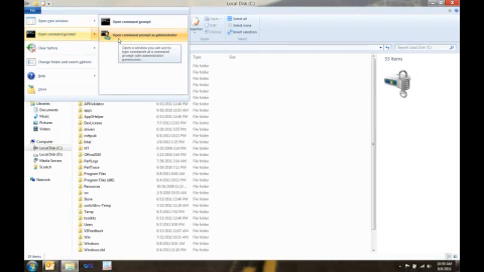